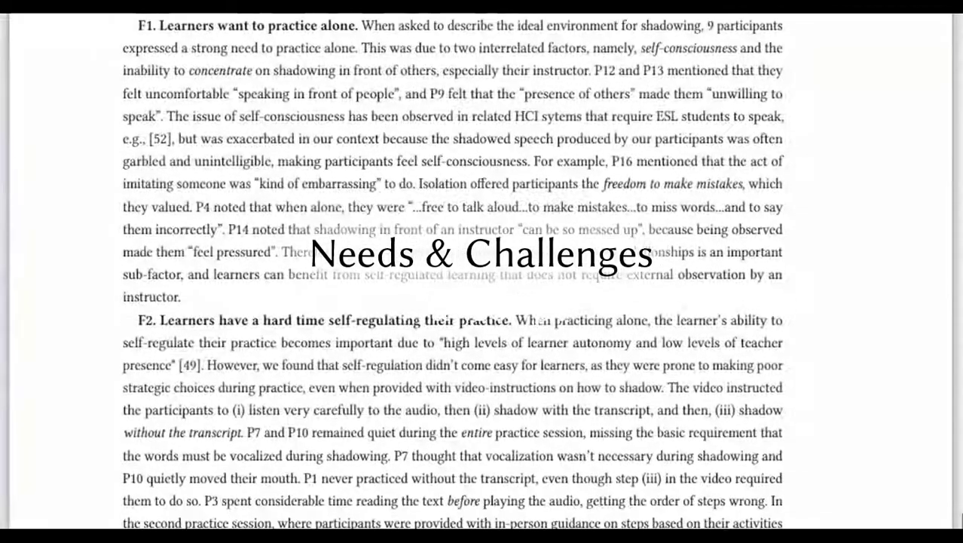
Step: Scroll through the blurred Sherlock Holmes passage as the Listen-phase audio plays
scroll("down", 3)
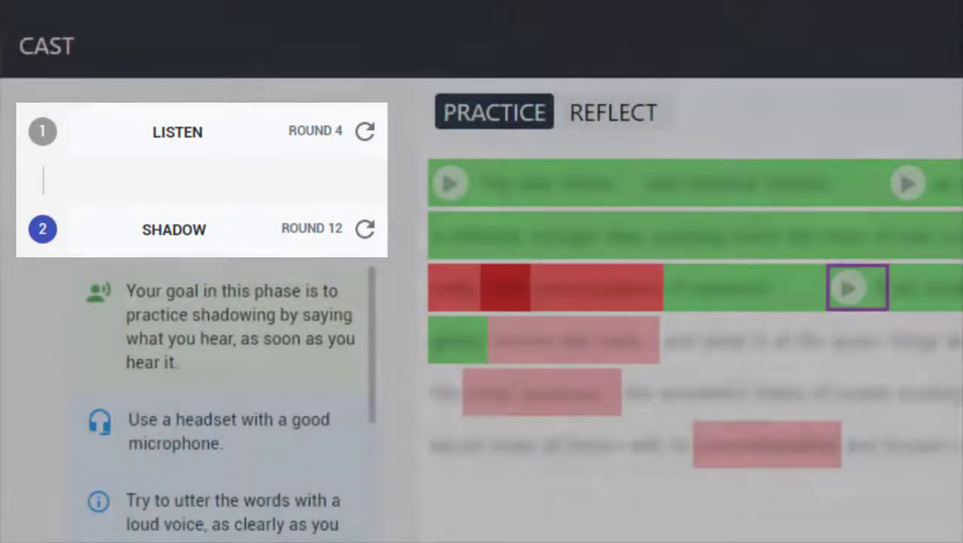
scroll("down", 3)
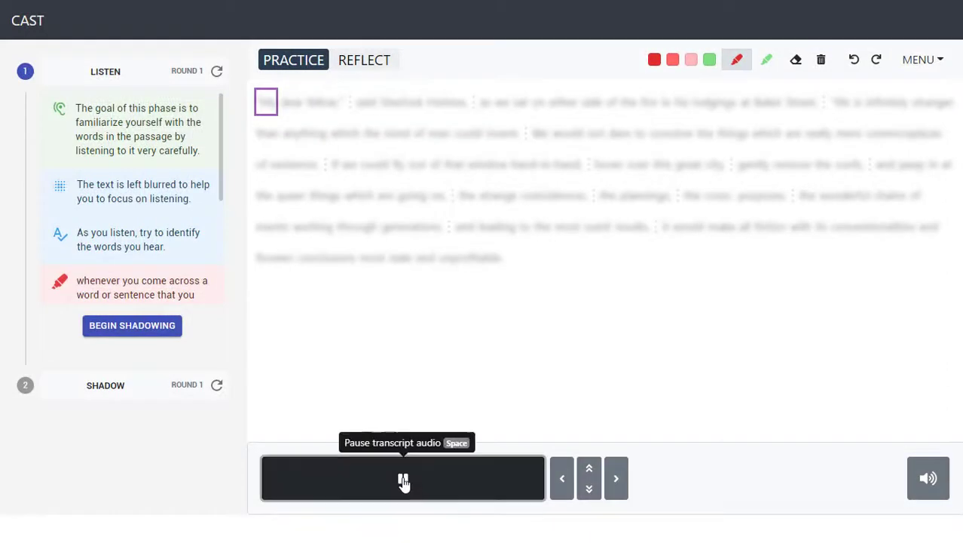
Step: Pause the audio and highlight hard-to-hear phrases such as 'not dare to conceive' in red
left_click(404, 478)
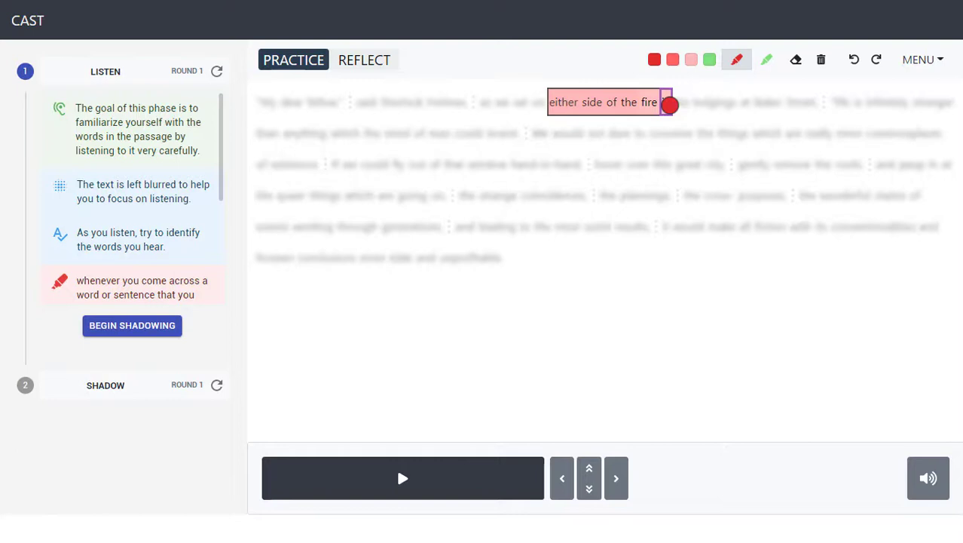
left_click(402, 478)
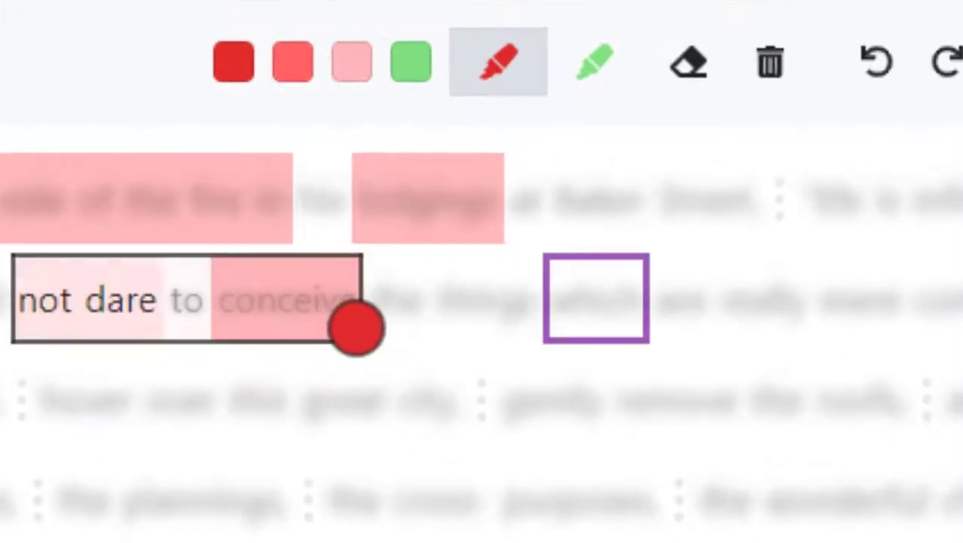
left_click_drag(358, 329, 490, 328)
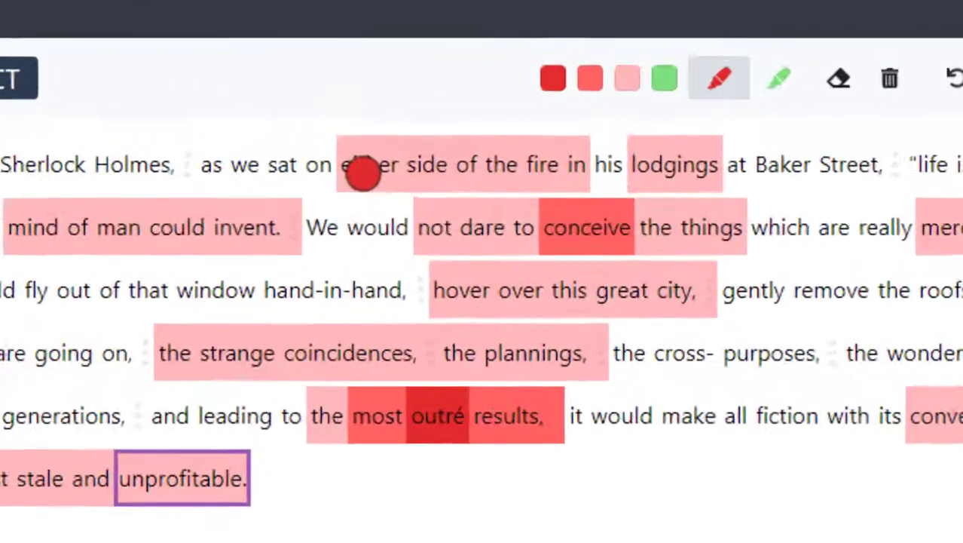
Step: Scroll the revealed Reflect view to review the red-highlighted passage
scroll("down", 3)
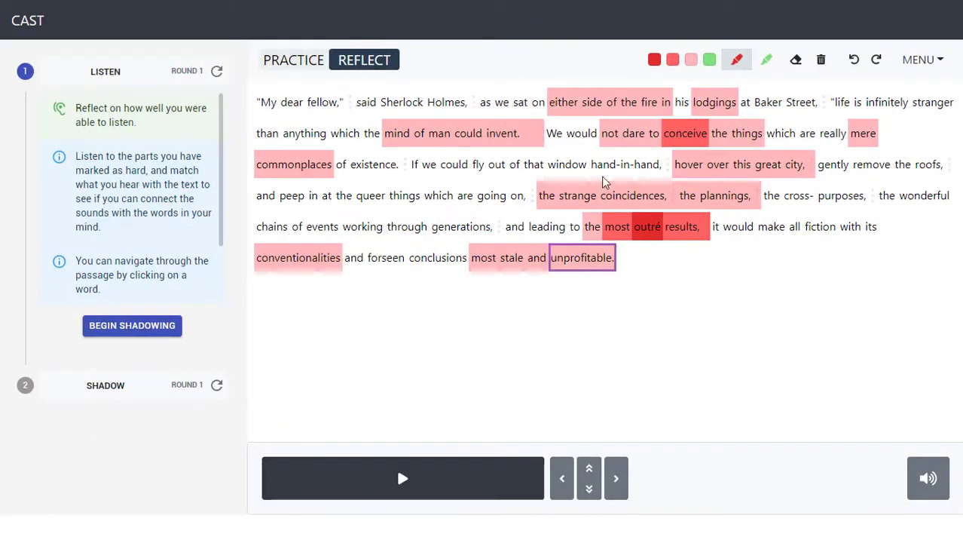
mouse_move(498, 226)
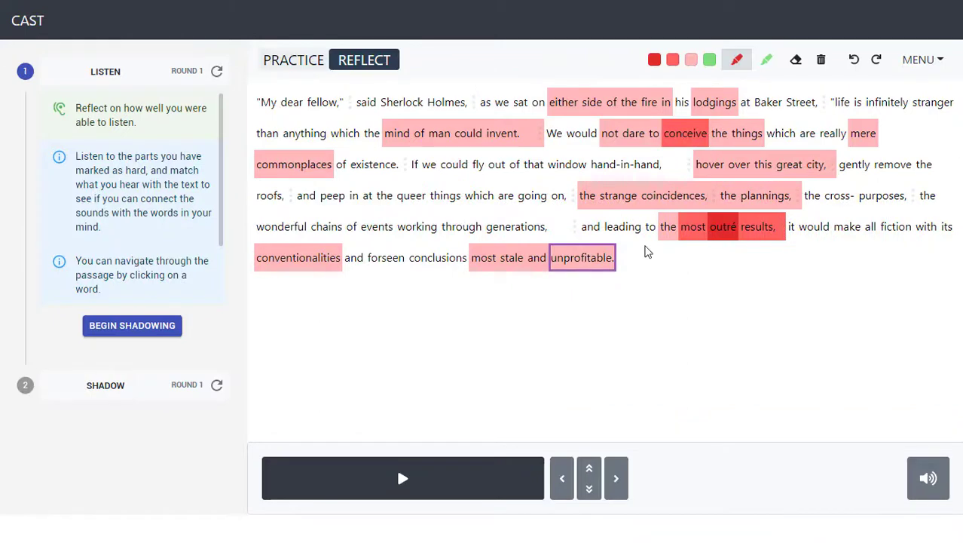
mouse_move(616, 317)
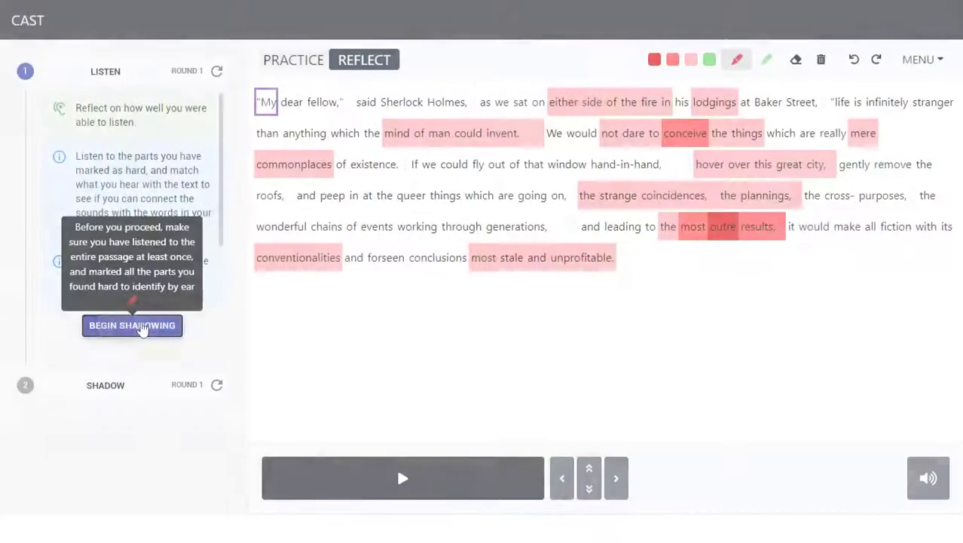
Step: Begin shadowing round 2 and record while the blurred passage audio plays
left_click(131, 326)
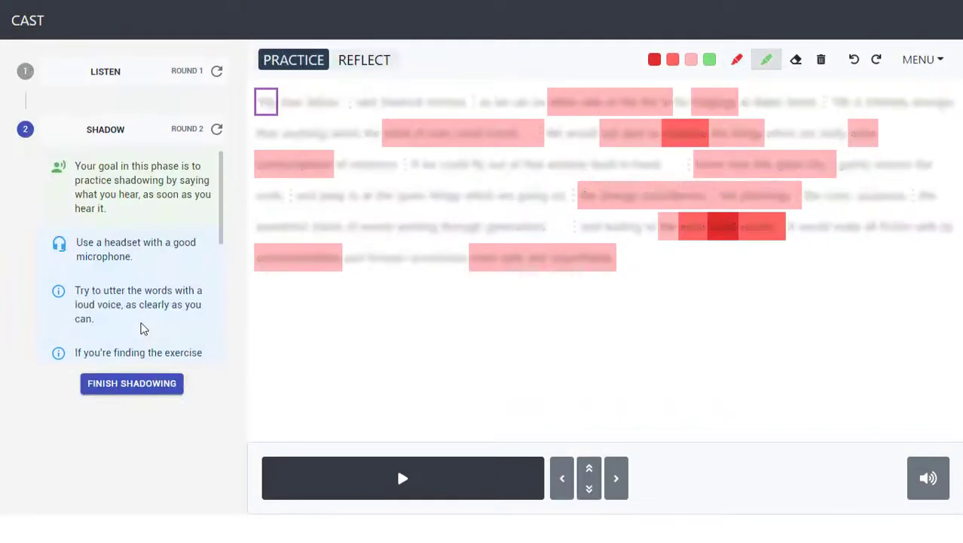
left_click(403, 478)
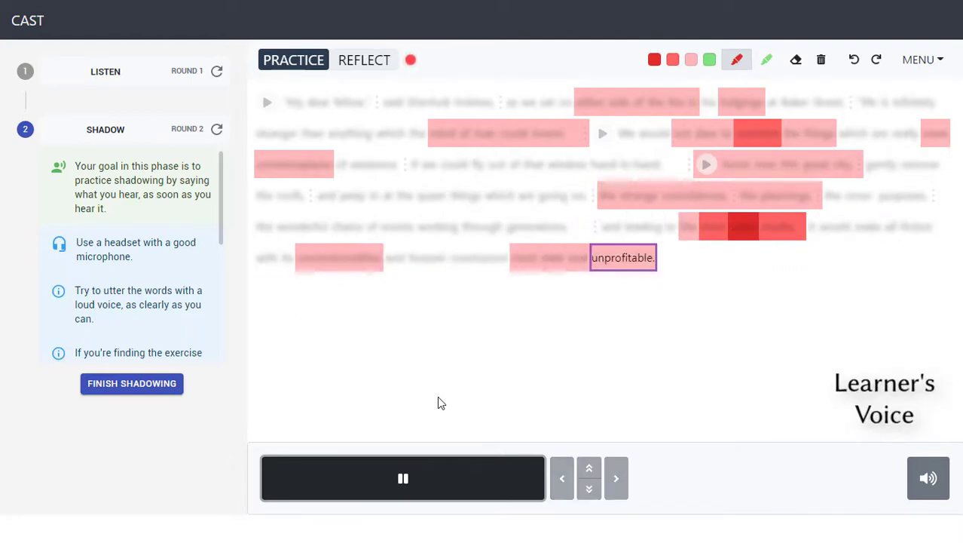
Step: Reveal the passage in Reflect, play practice chunk #1, then pause to view green and red markings
left_click(365, 60)
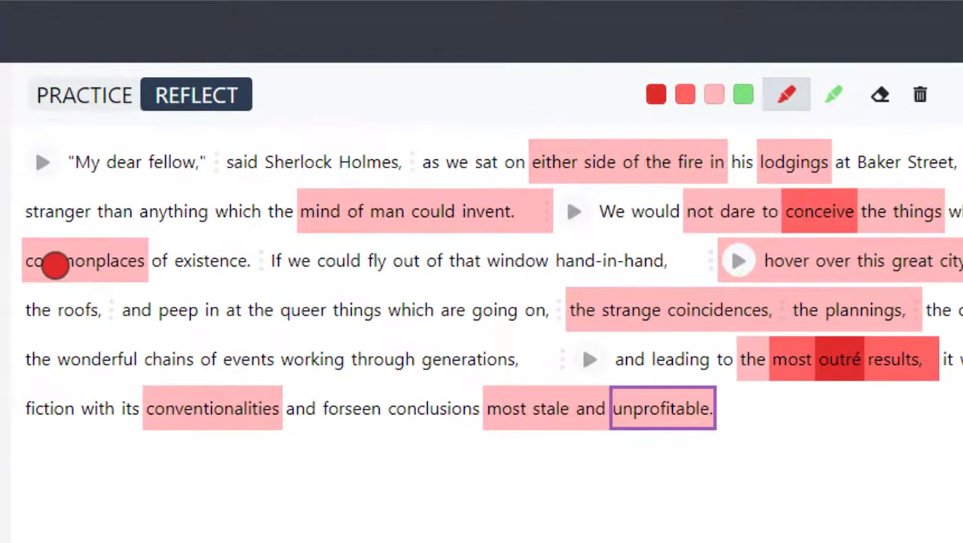
mouse_move(42, 162)
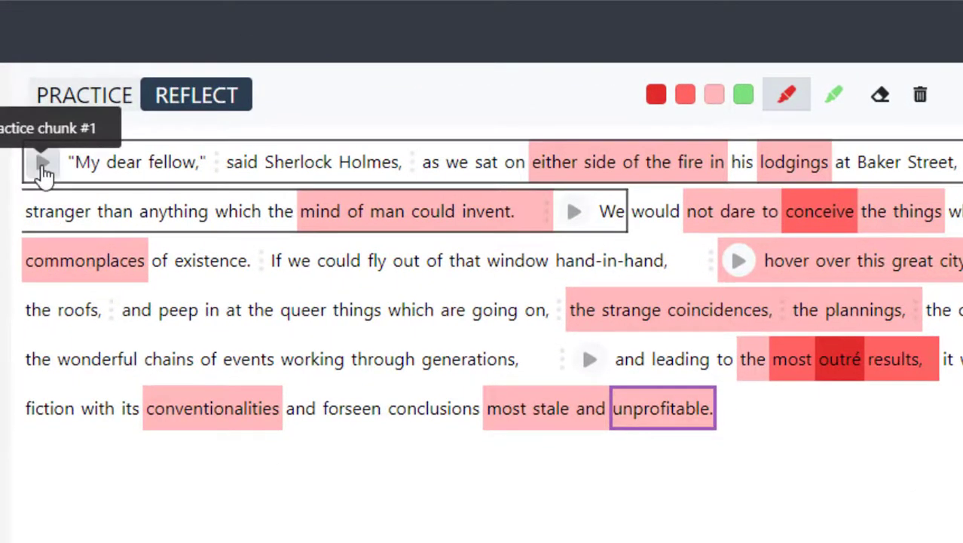
left_click(43, 162)
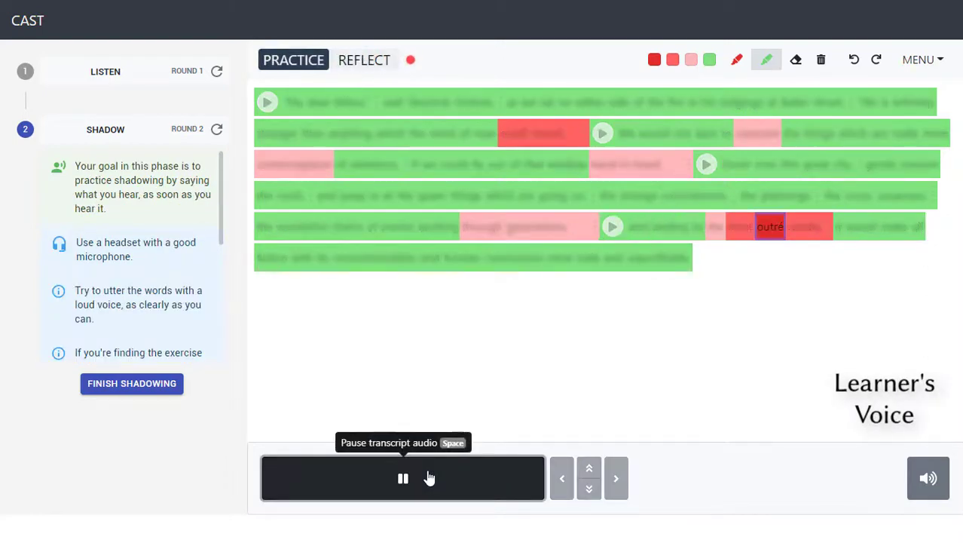
left_click(364, 61)
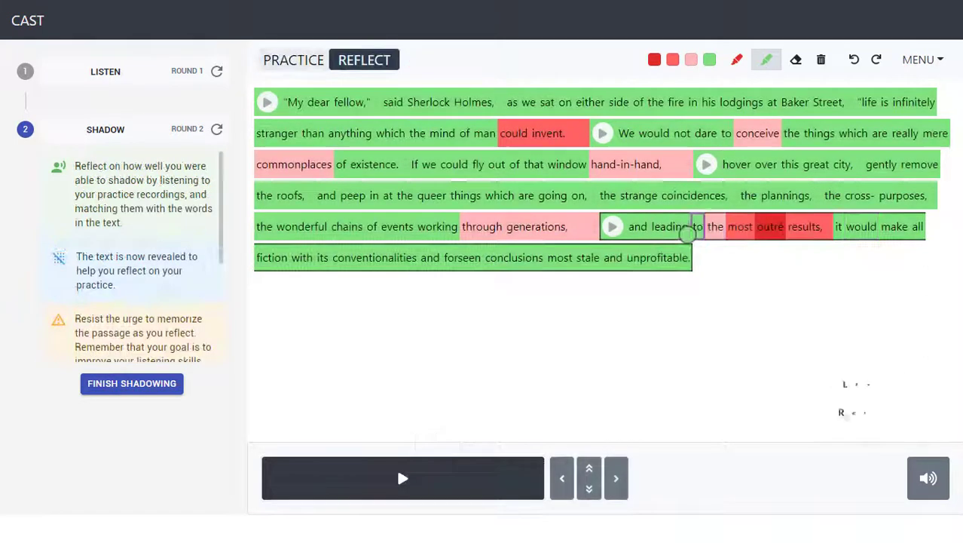